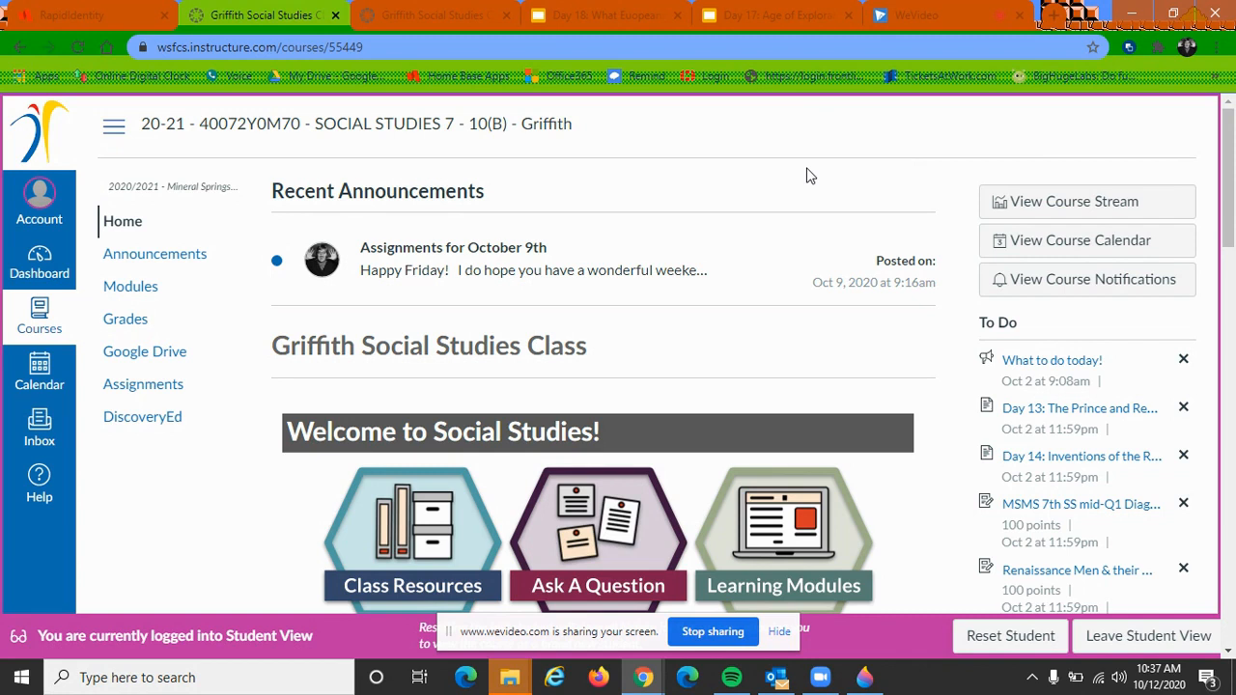
pyautogui.moveTo(908, 498)
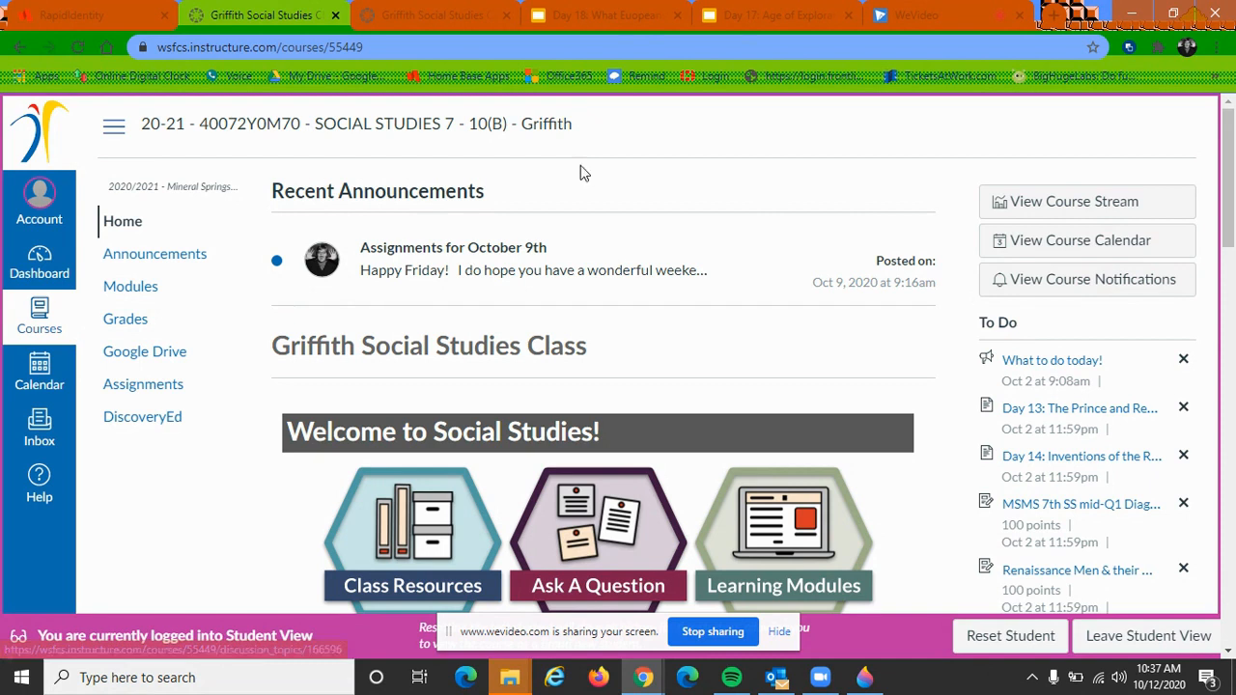
# Go to the course Grades page from the Social Studies home page navigation.
pyautogui.click(124, 318)
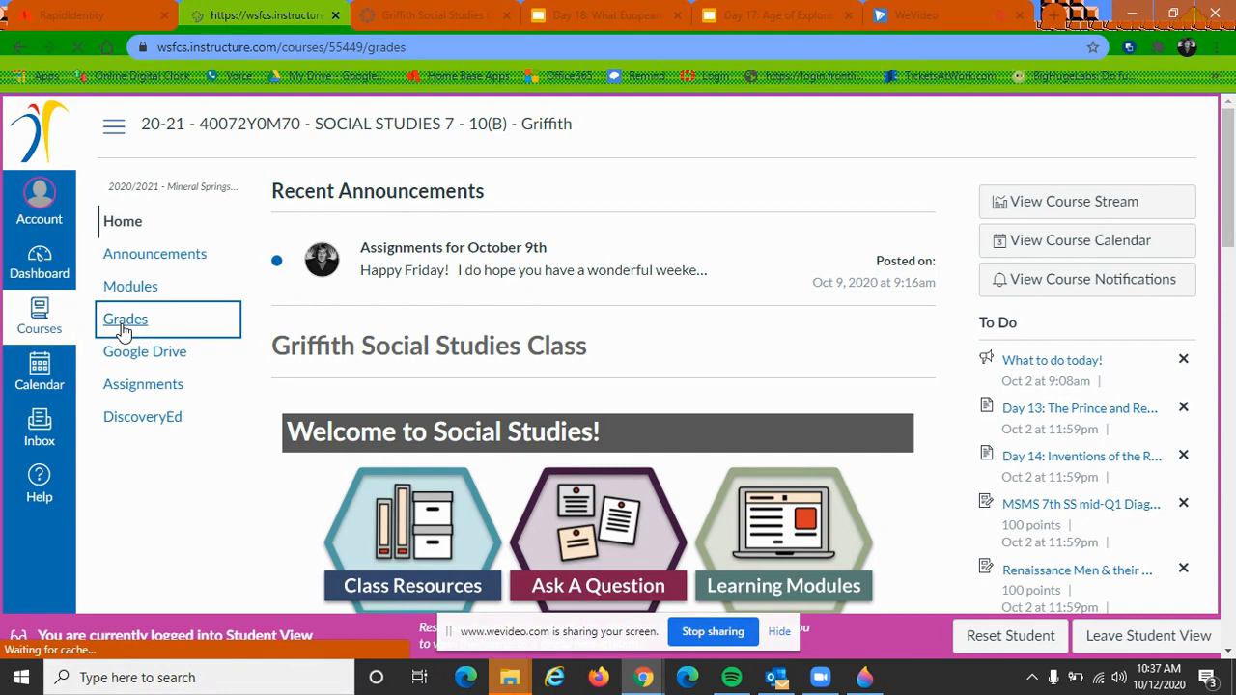
# Review Test Student's grade statuses and view the missing Student Information Sheet submission.
pyautogui.click(124, 319)
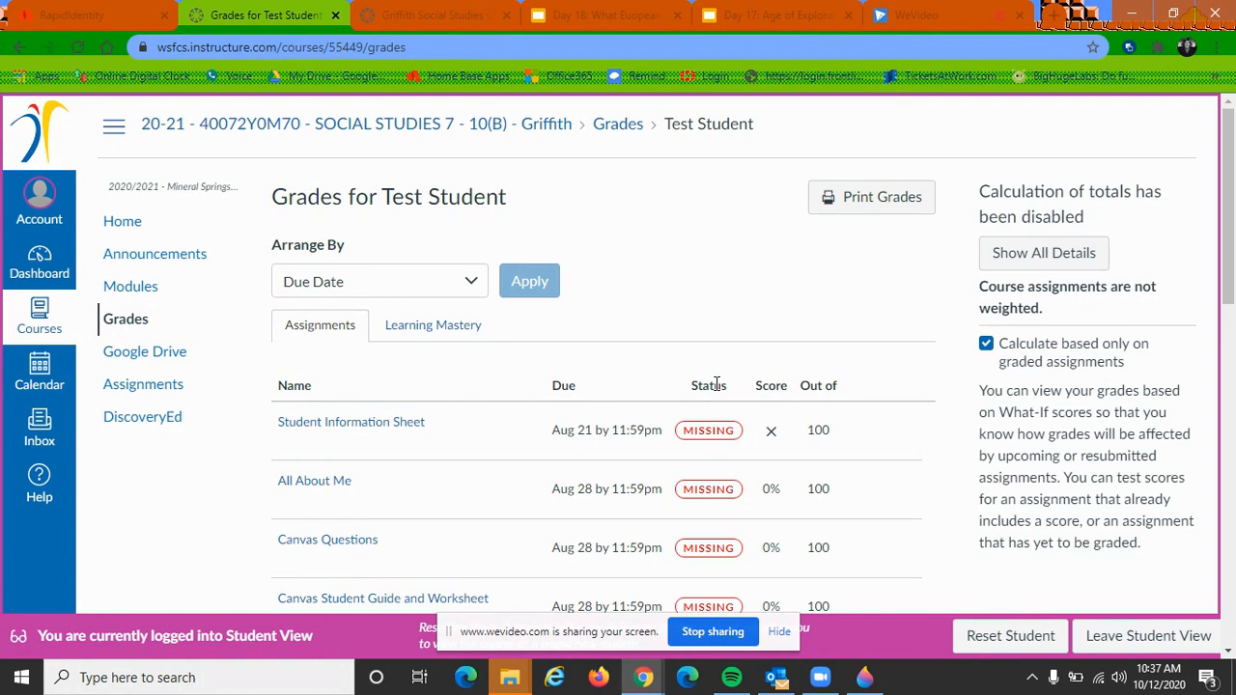
pyautogui.scroll(-3)
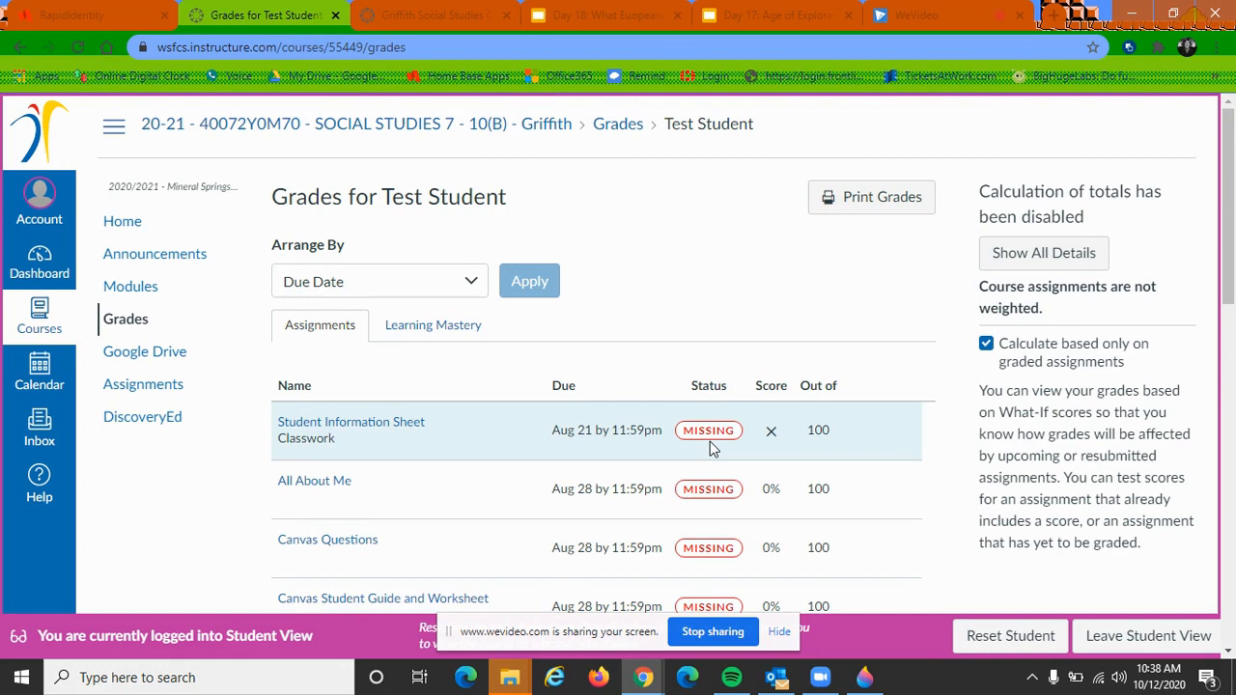
pyautogui.click(351, 421)
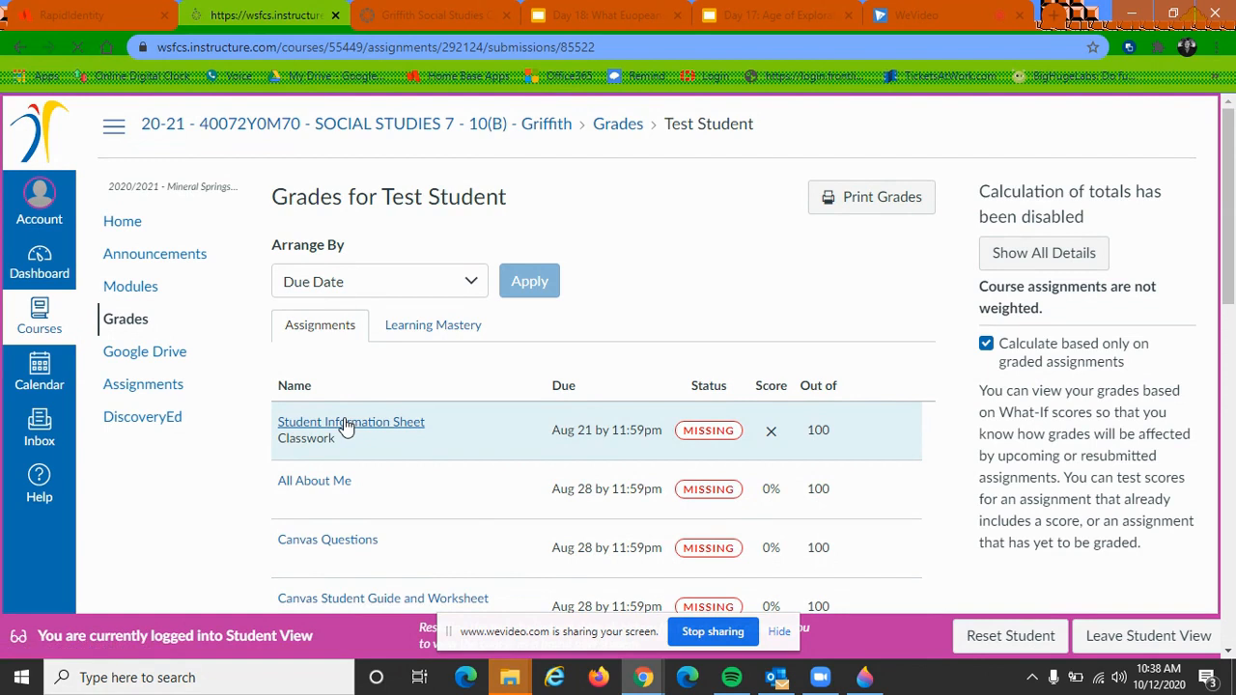
# Check the Student Information Sheet's empty submission and assignment page, then return to Grades.
pyautogui.click(351, 421)
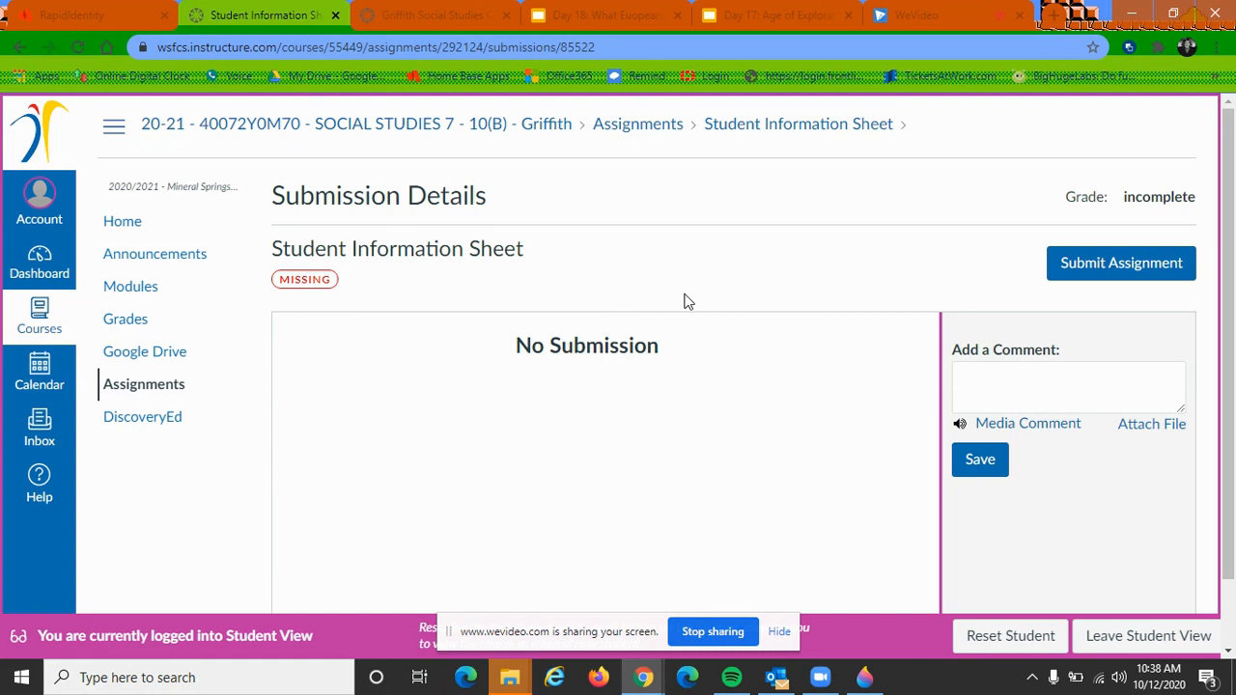
pyautogui.moveTo(871, 151)
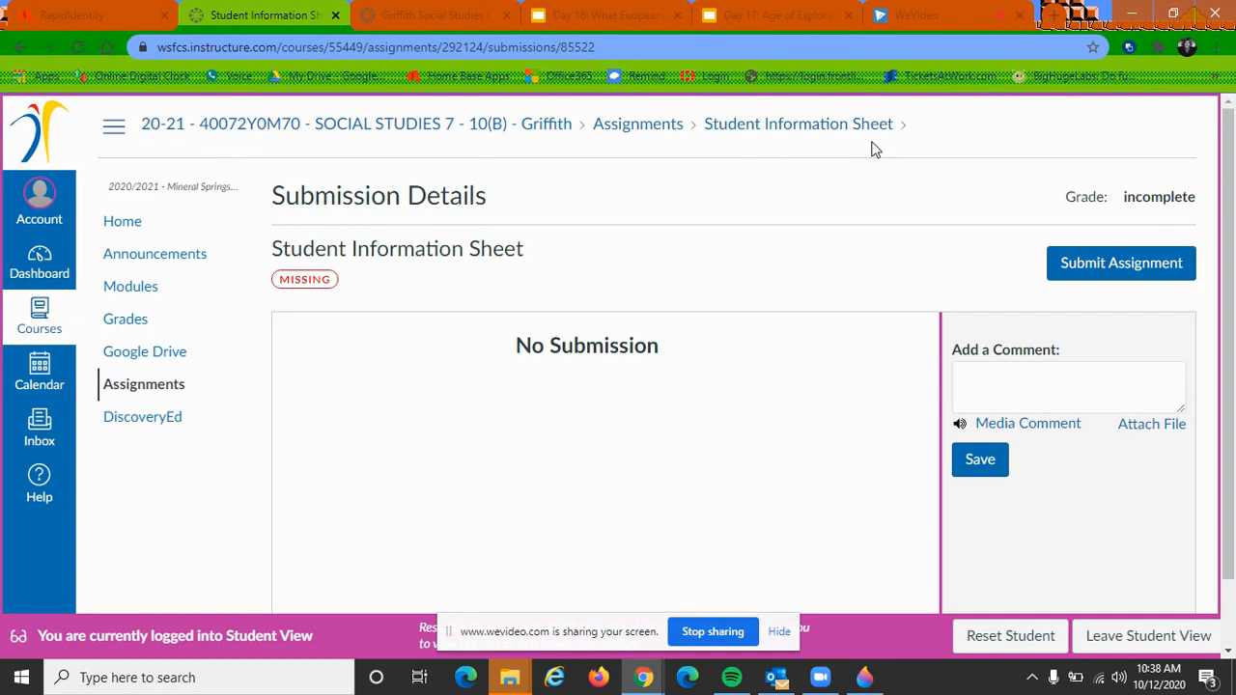
pyautogui.click(798, 124)
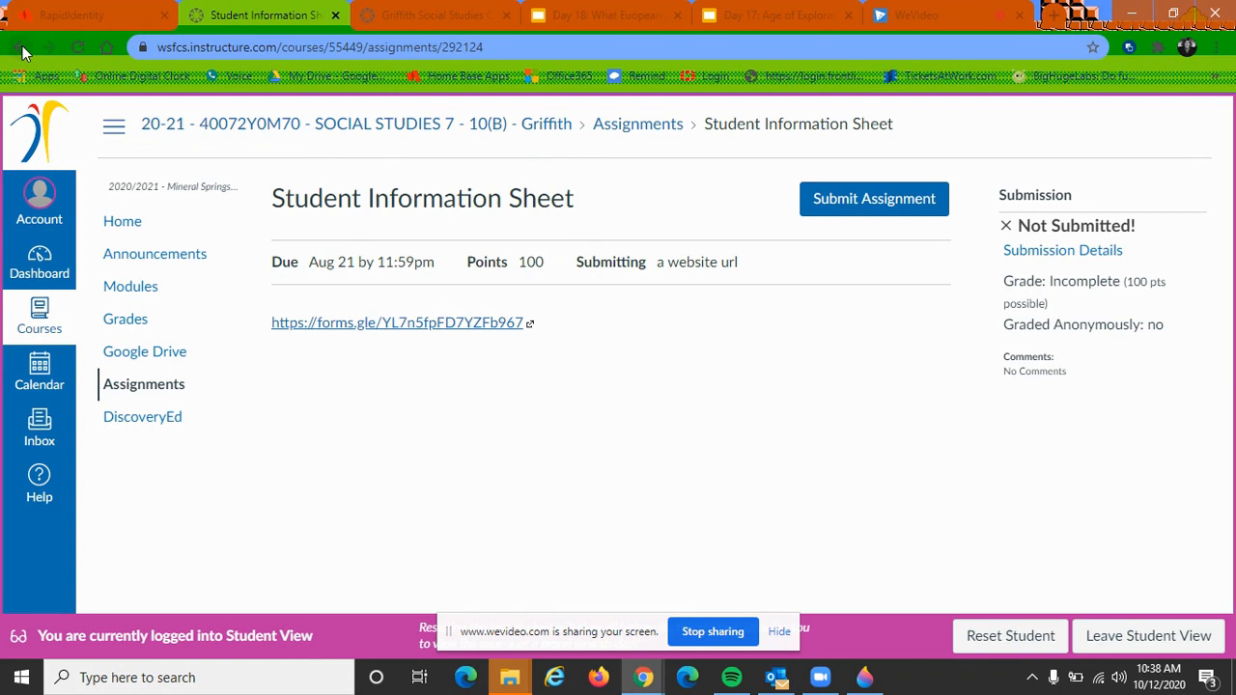
pyautogui.click(126, 318)
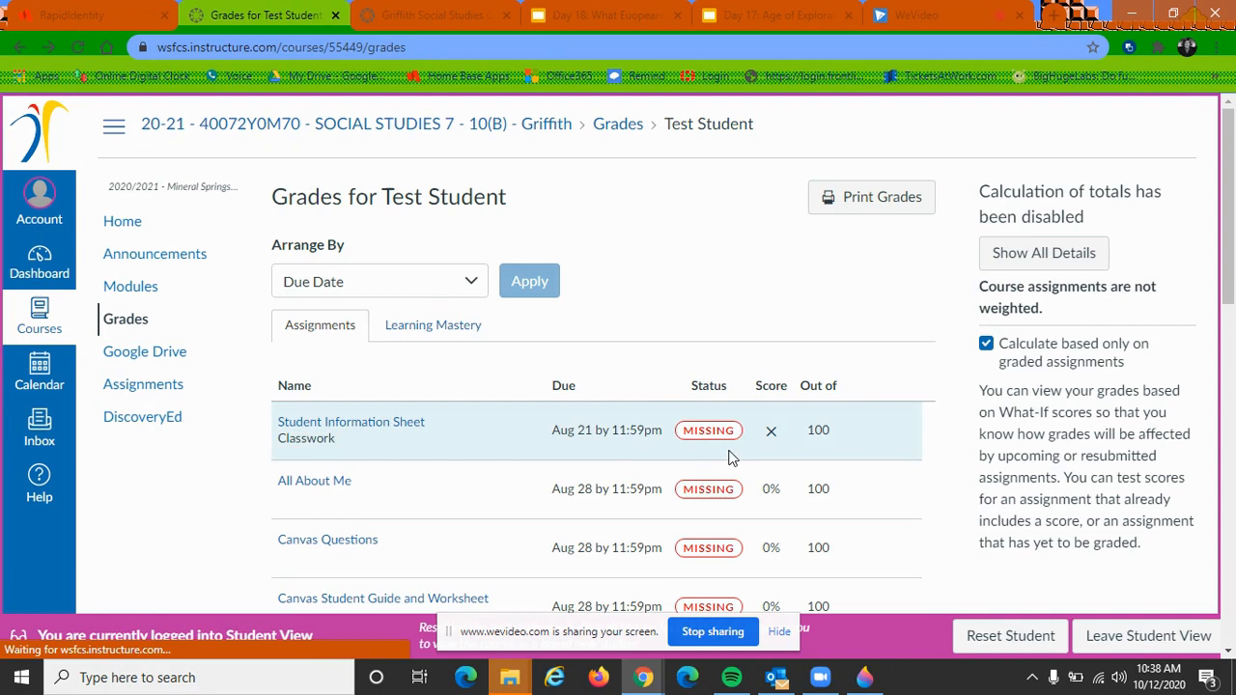
# Review the remaining missing assignments further down the grades list, then return Home.
pyautogui.scroll(-3)
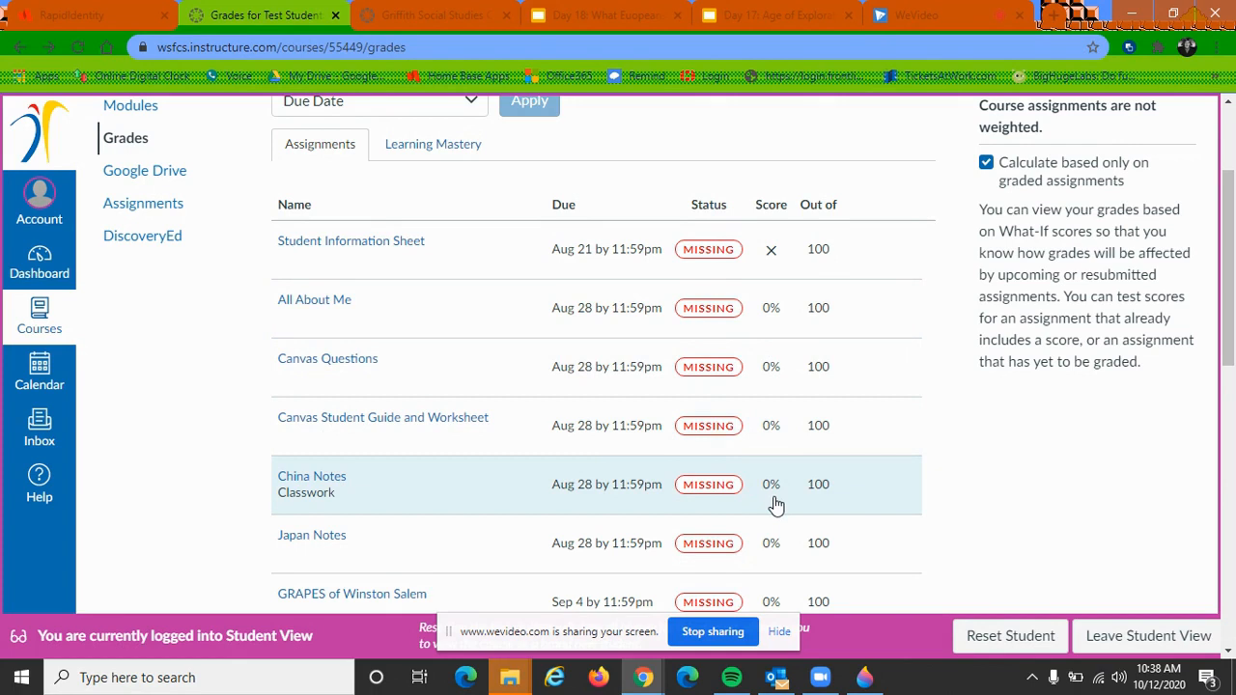
pyautogui.scroll(-3)
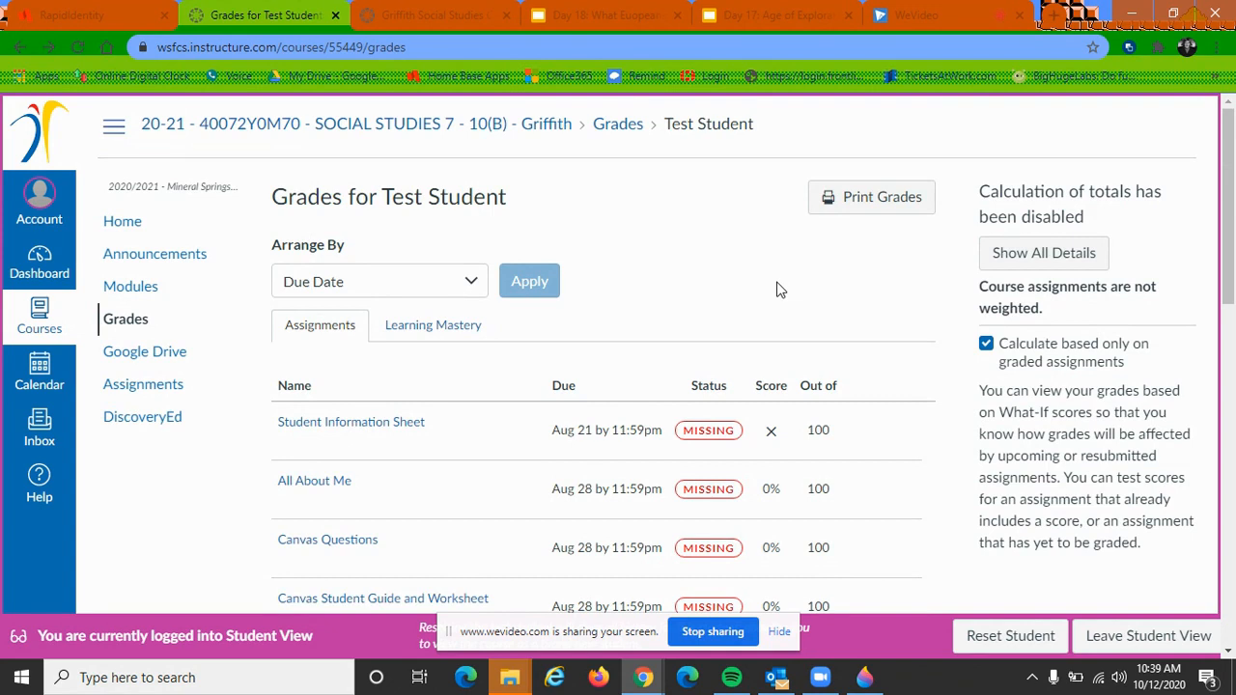
pyautogui.click(123, 220)
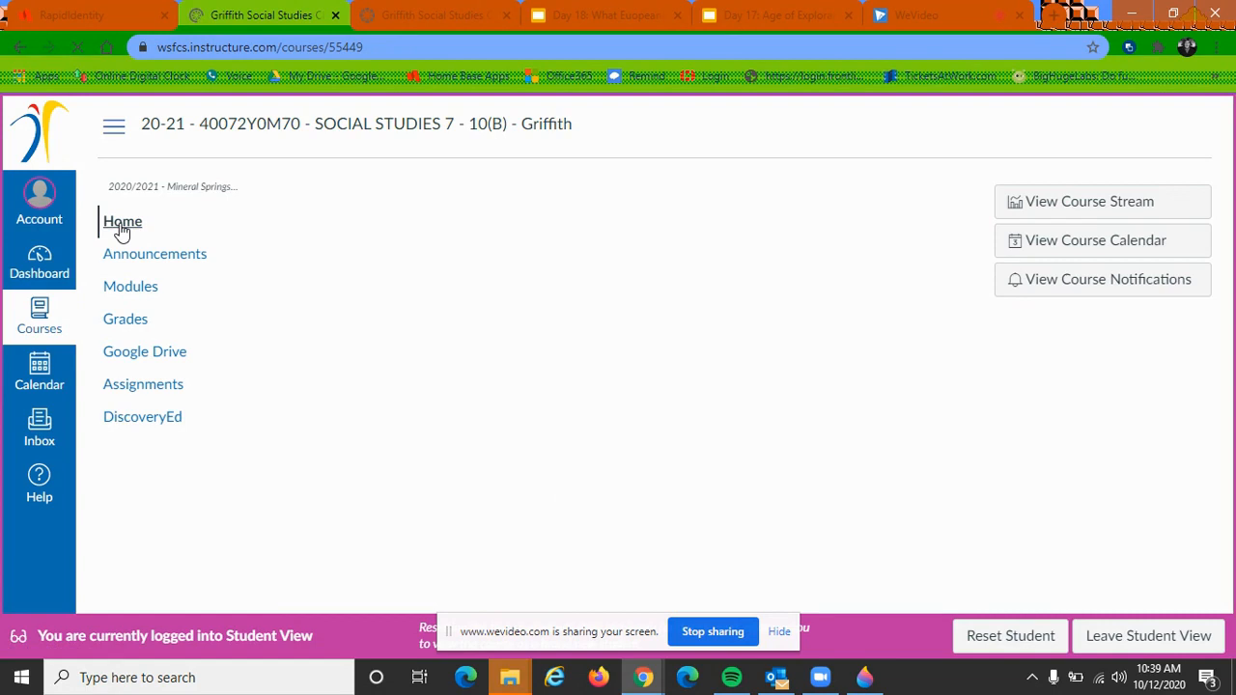
# From Learning Modules, browse the units and enter a daily lesson page.
pyautogui.click(124, 220)
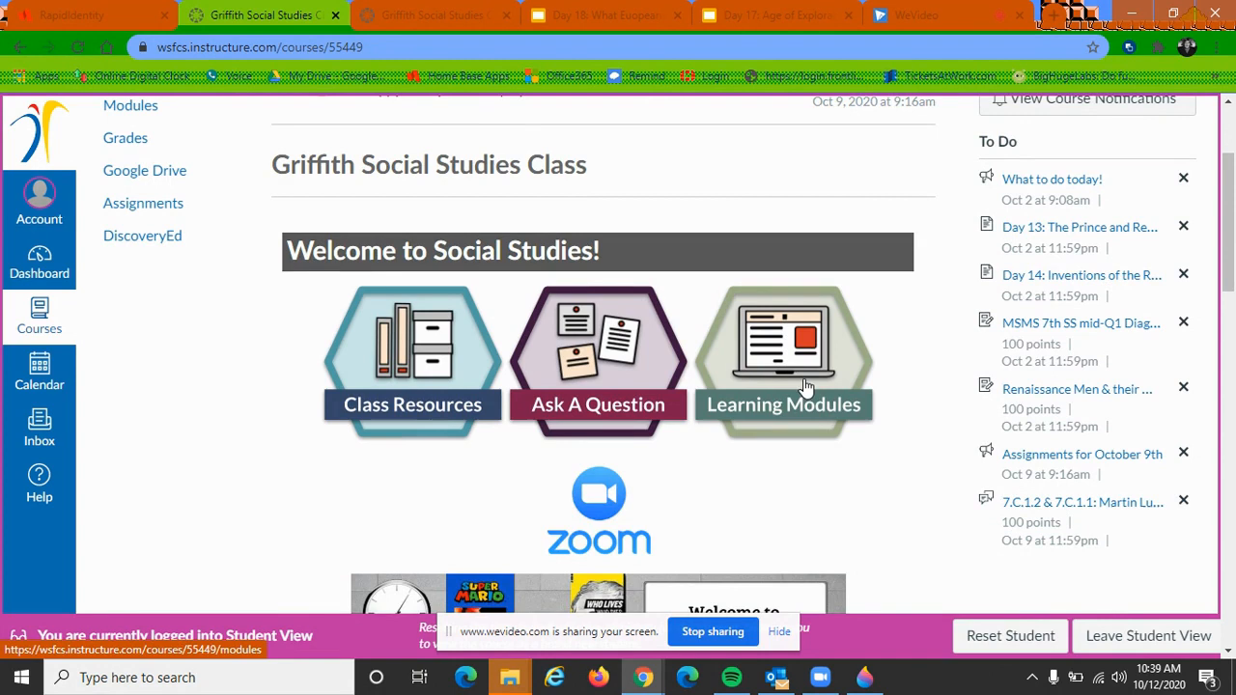
pyautogui.click(784, 361)
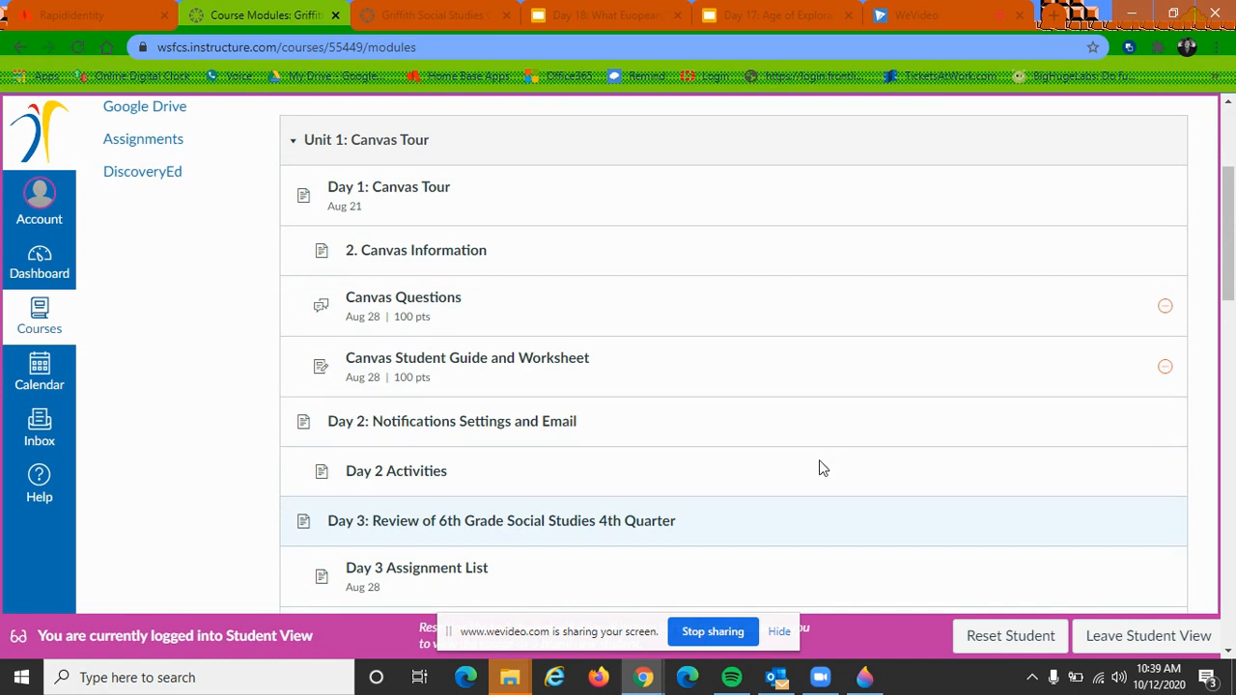
pyautogui.scroll(-3)
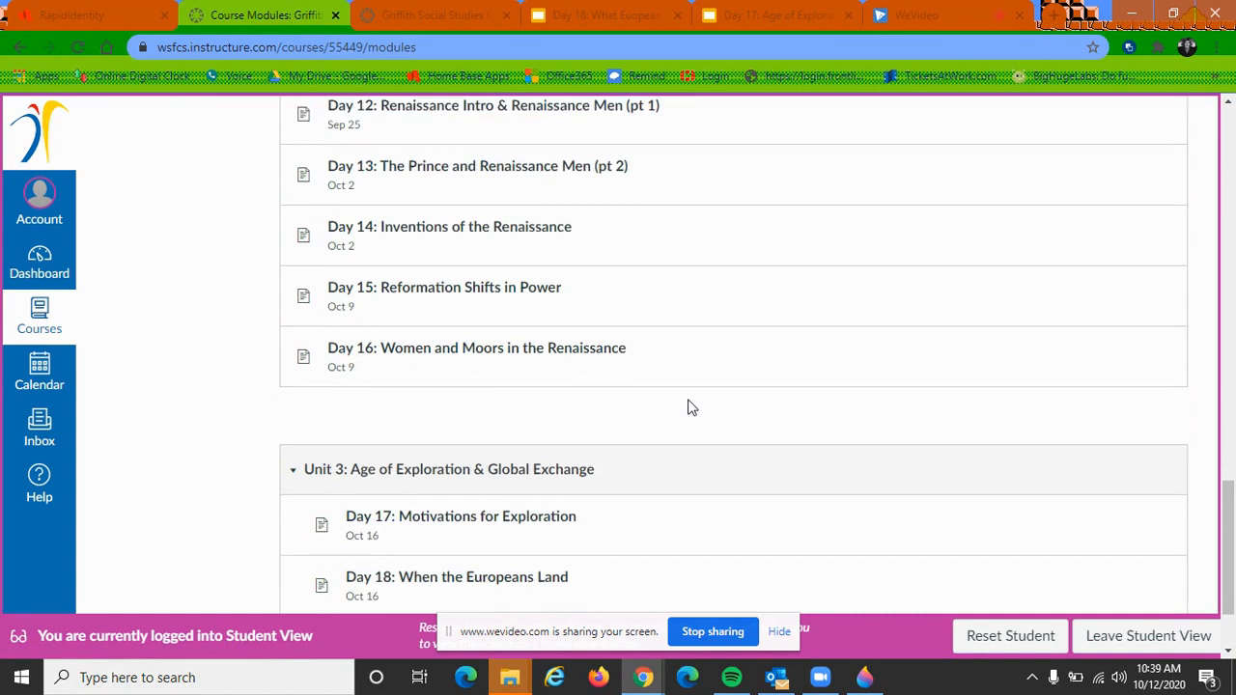
pyautogui.click(456, 575)
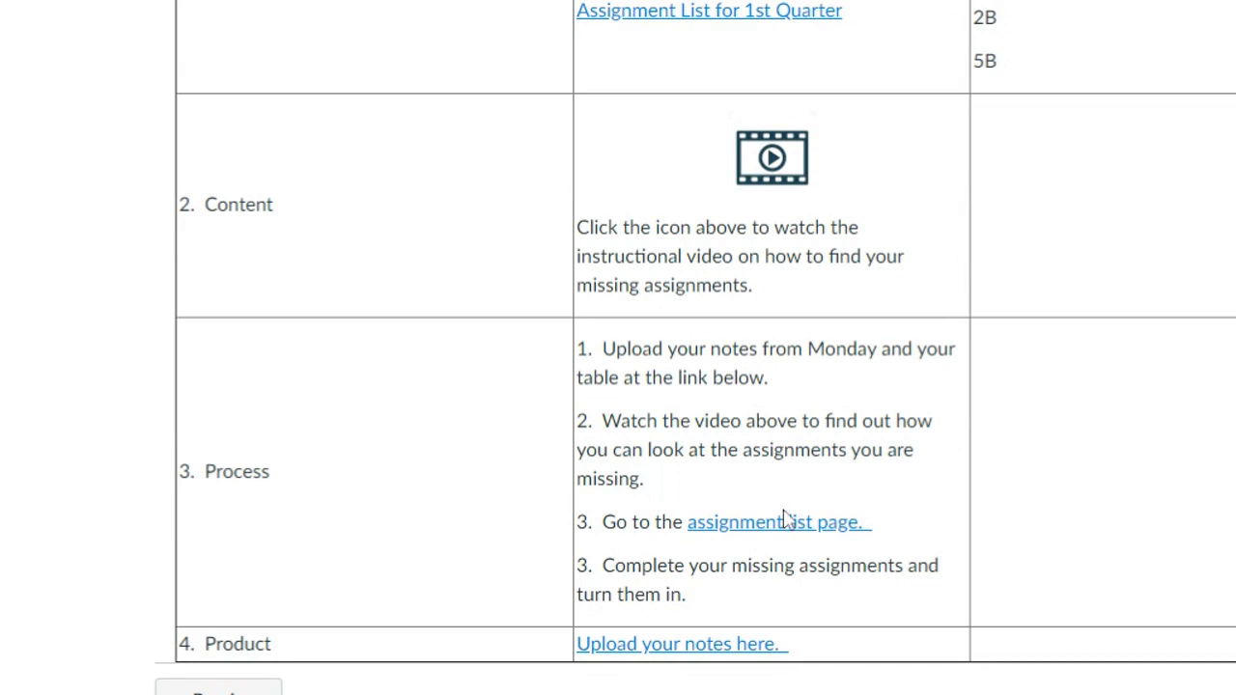
# Follow the lesson's link to Assignment List for 1st Quarter and enter GRAPES of Winston Salem.
pyautogui.click(765, 522)
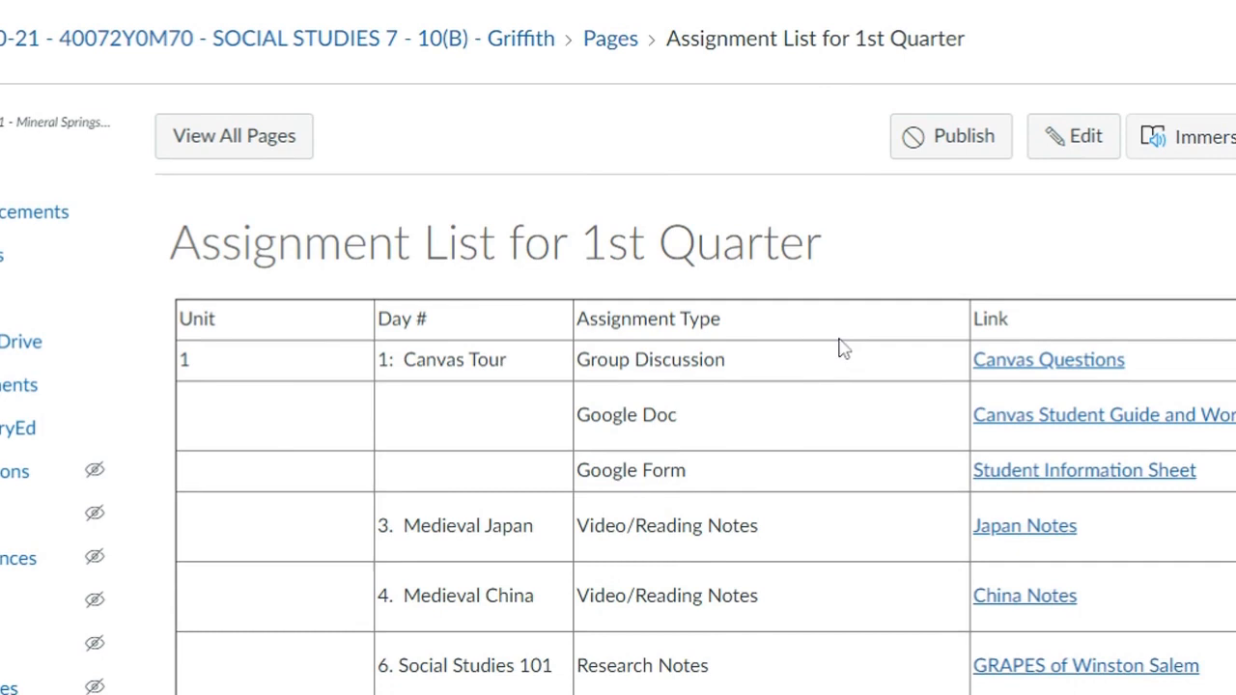
pyautogui.scroll(-3)
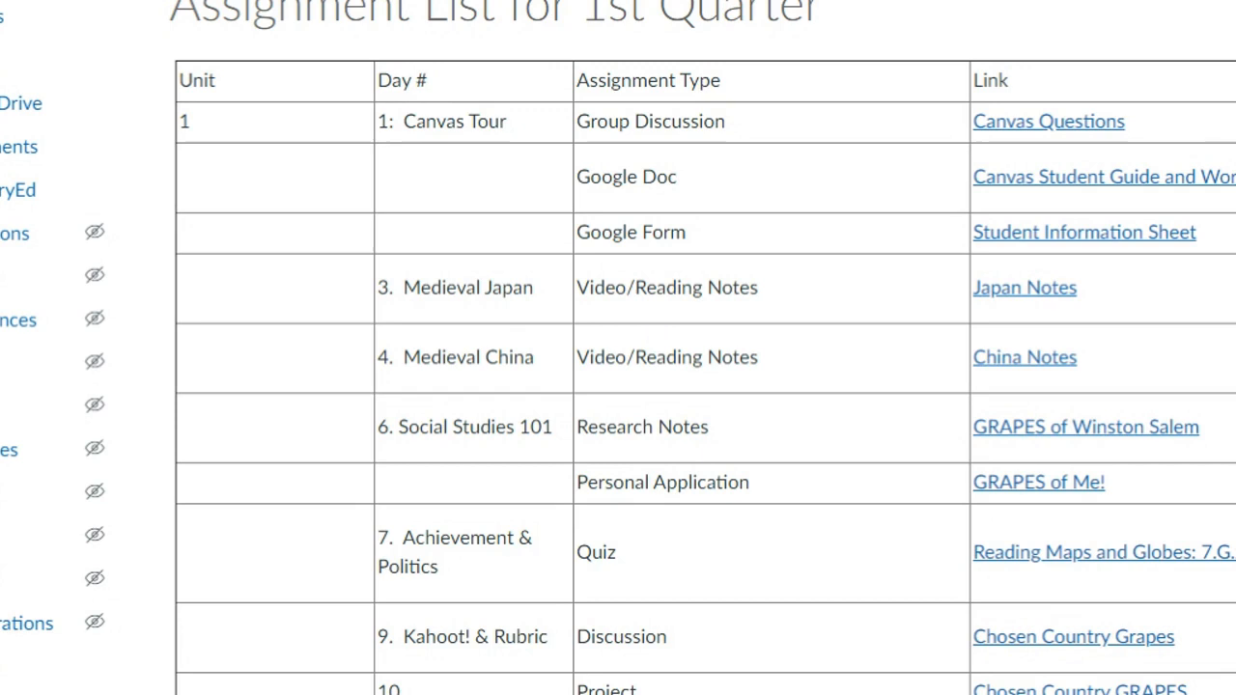
pyautogui.moveTo(1085, 427)
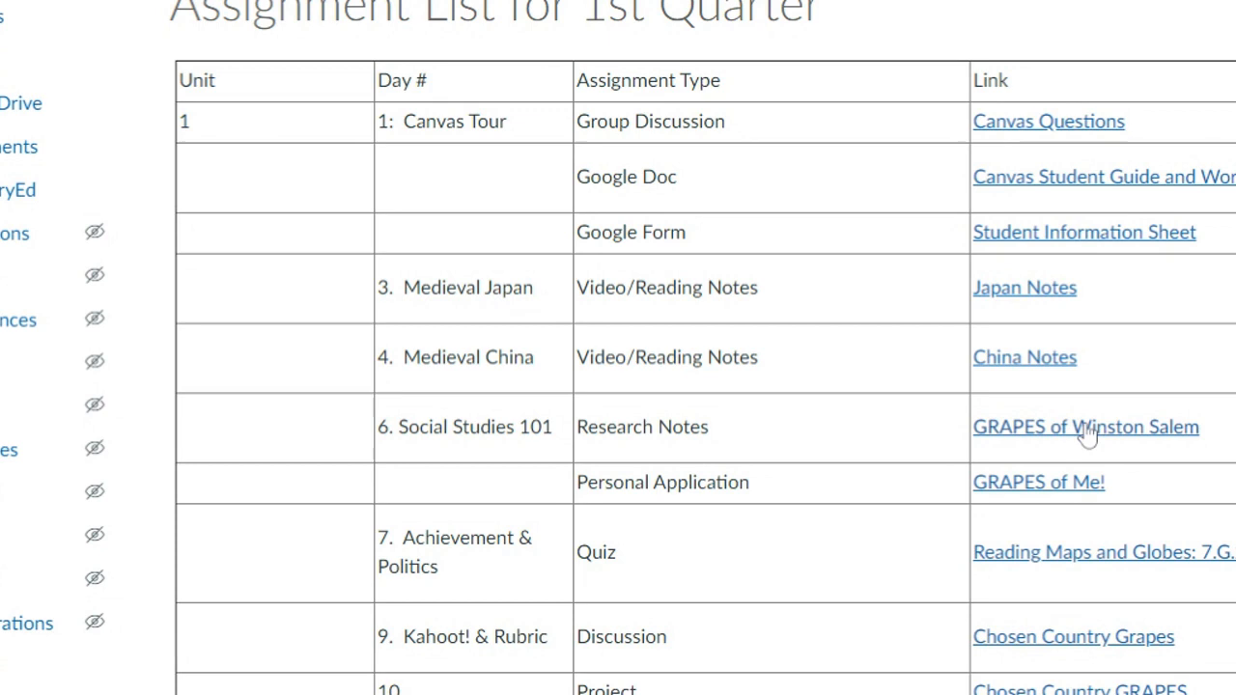
pyautogui.click(1085, 427)
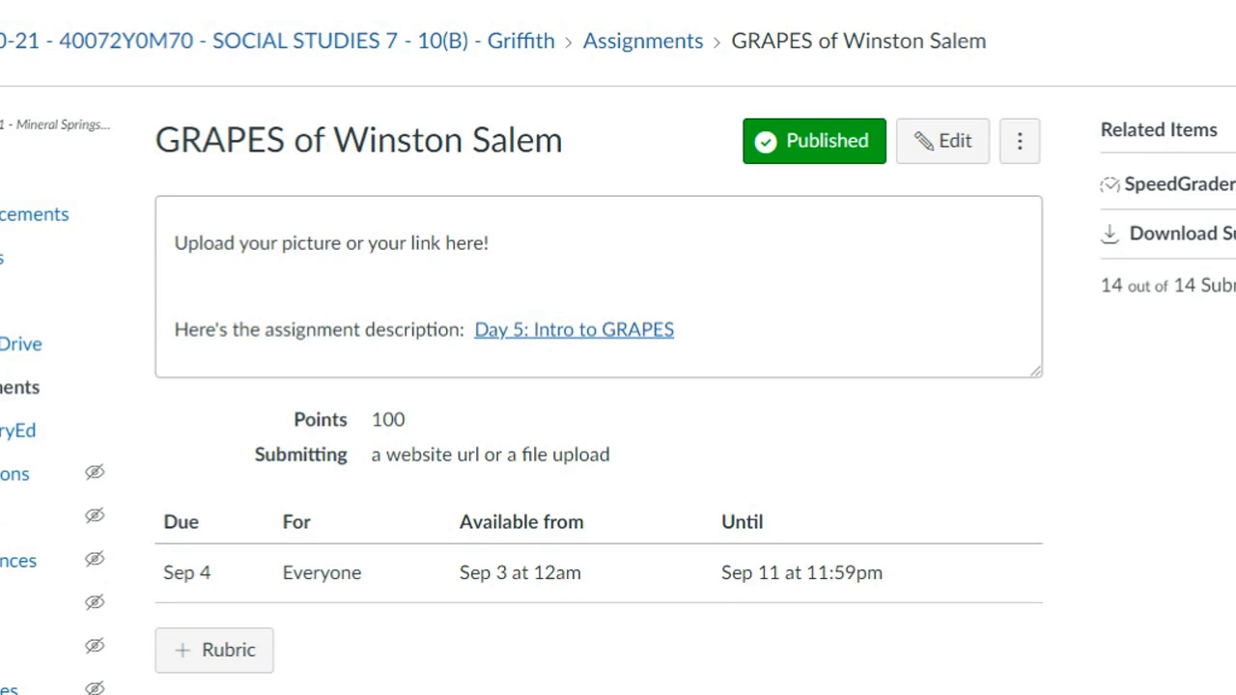
pyautogui.moveTo(633, 344)
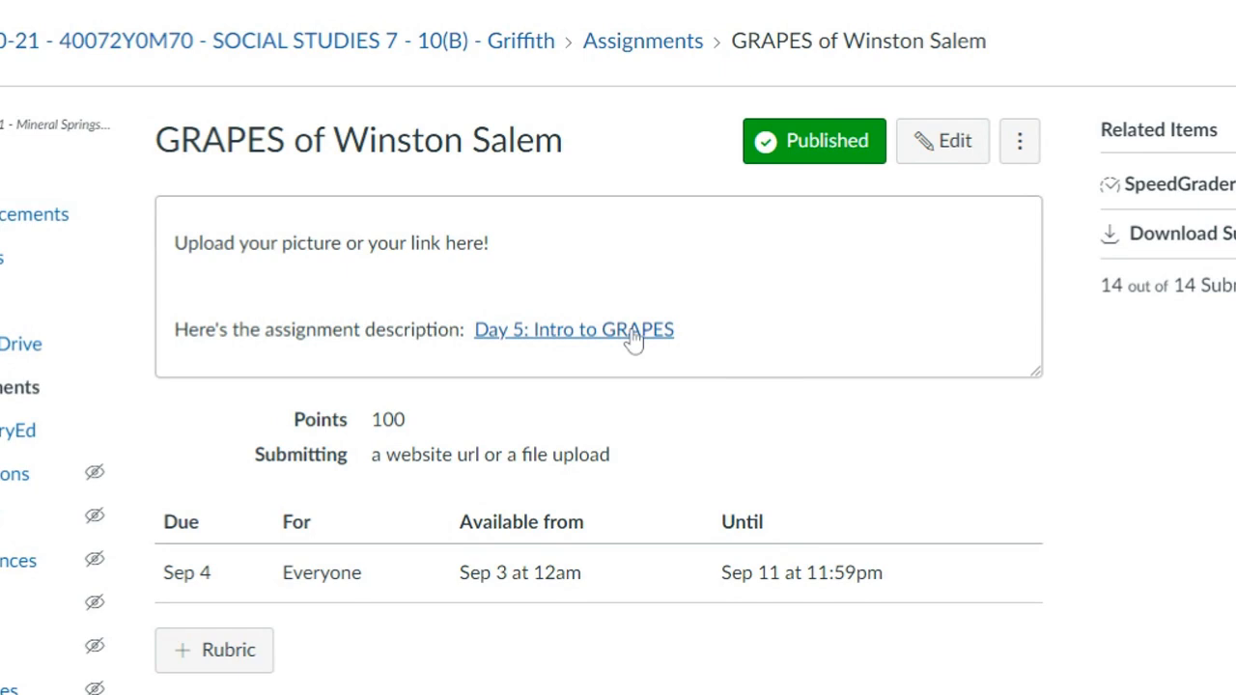
# Follow the GRAPES assignment's link to the Day 5: Intro to GRAPES page and view its steps.
pyautogui.click(574, 328)
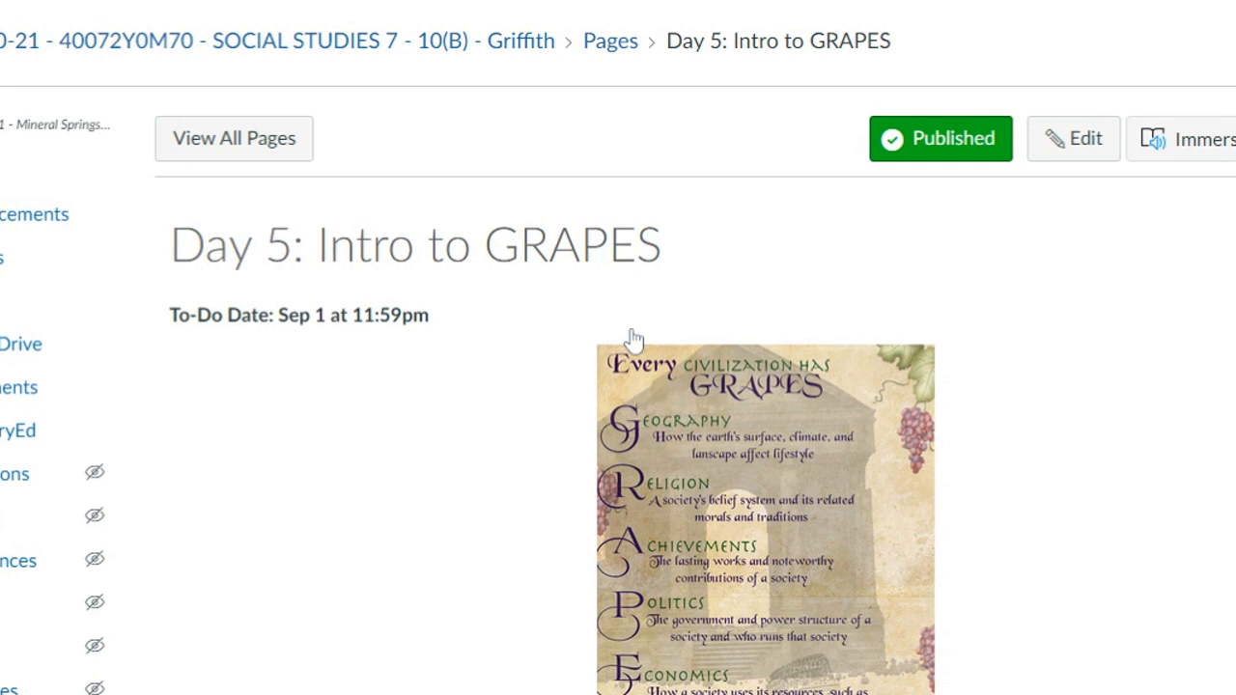
pyautogui.scroll(-3)
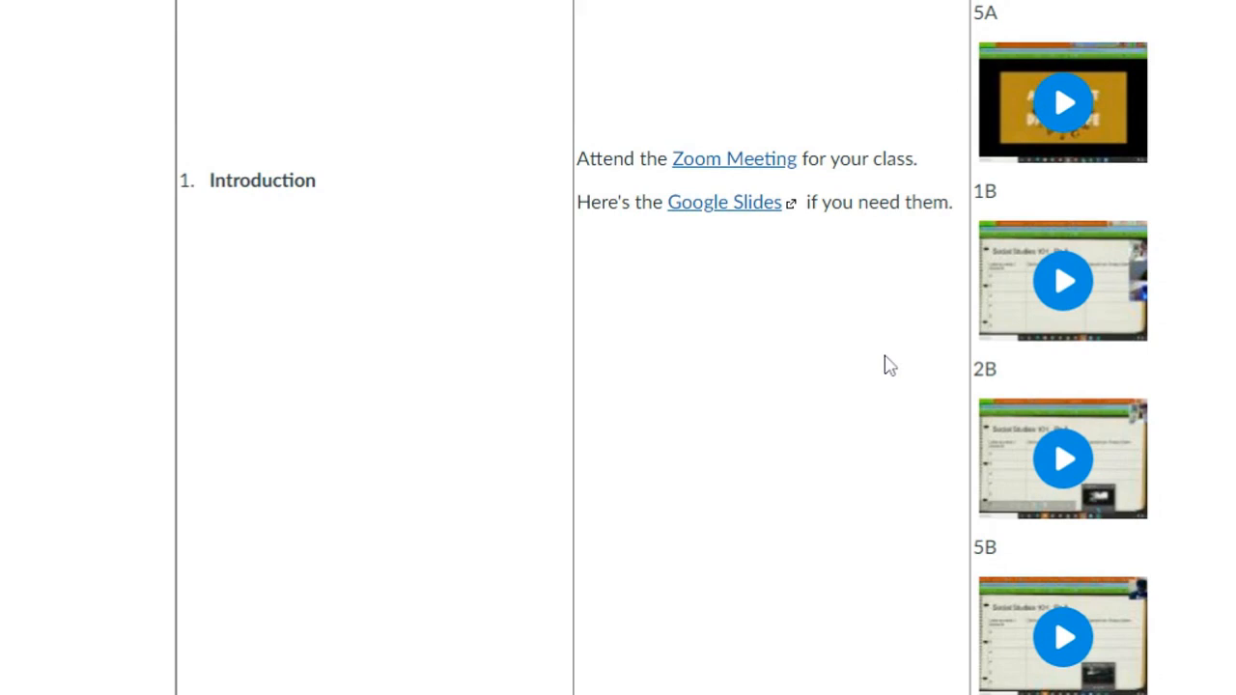
pyautogui.moveTo(583, 4)
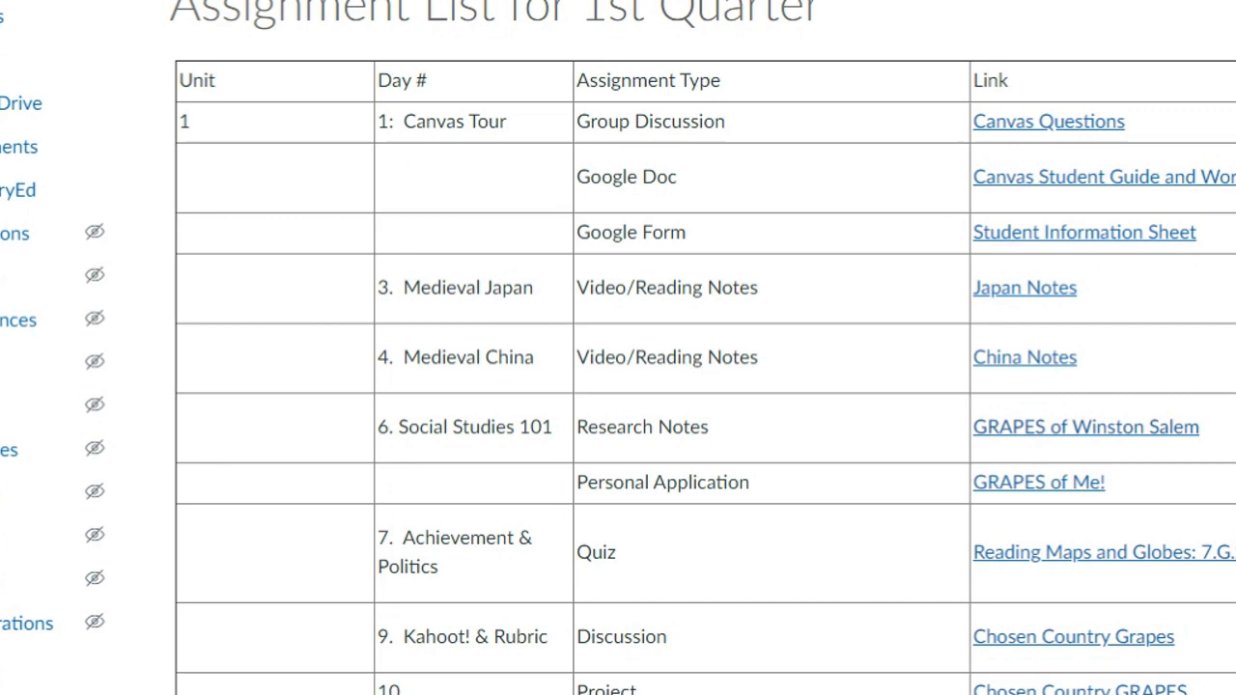
# Scroll through the assignment list down to the Unit 2 rows.
pyautogui.scroll(-3)
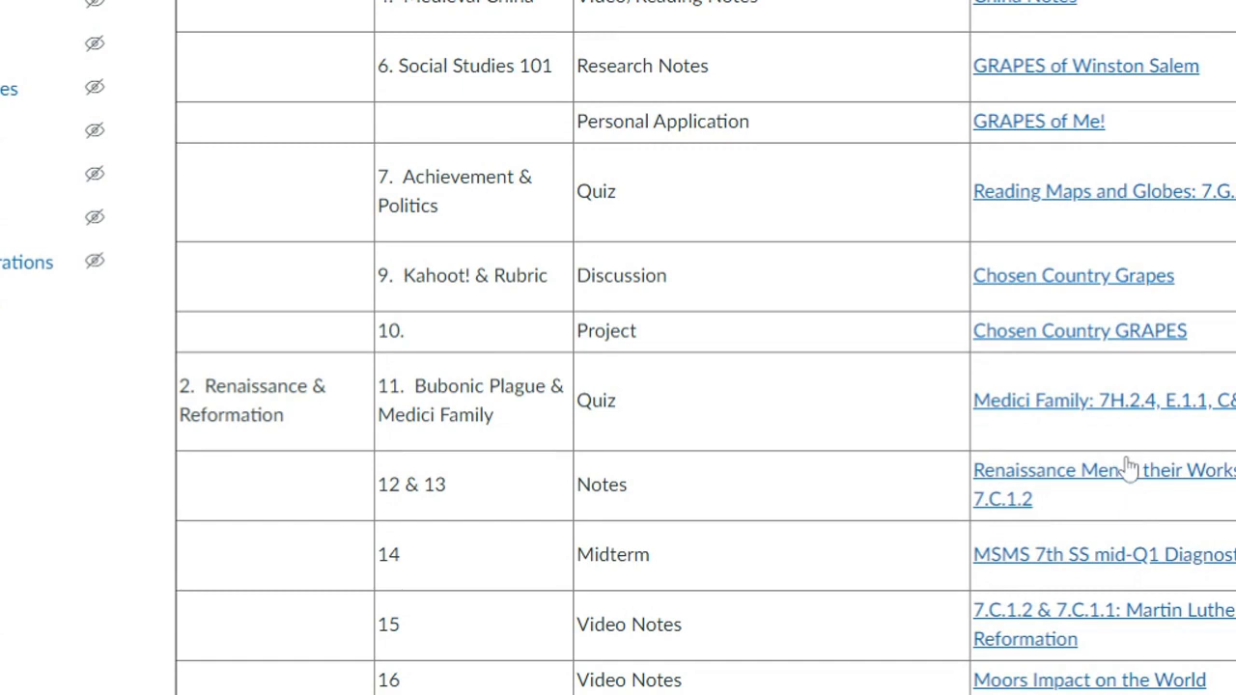
pyautogui.scroll(-3)
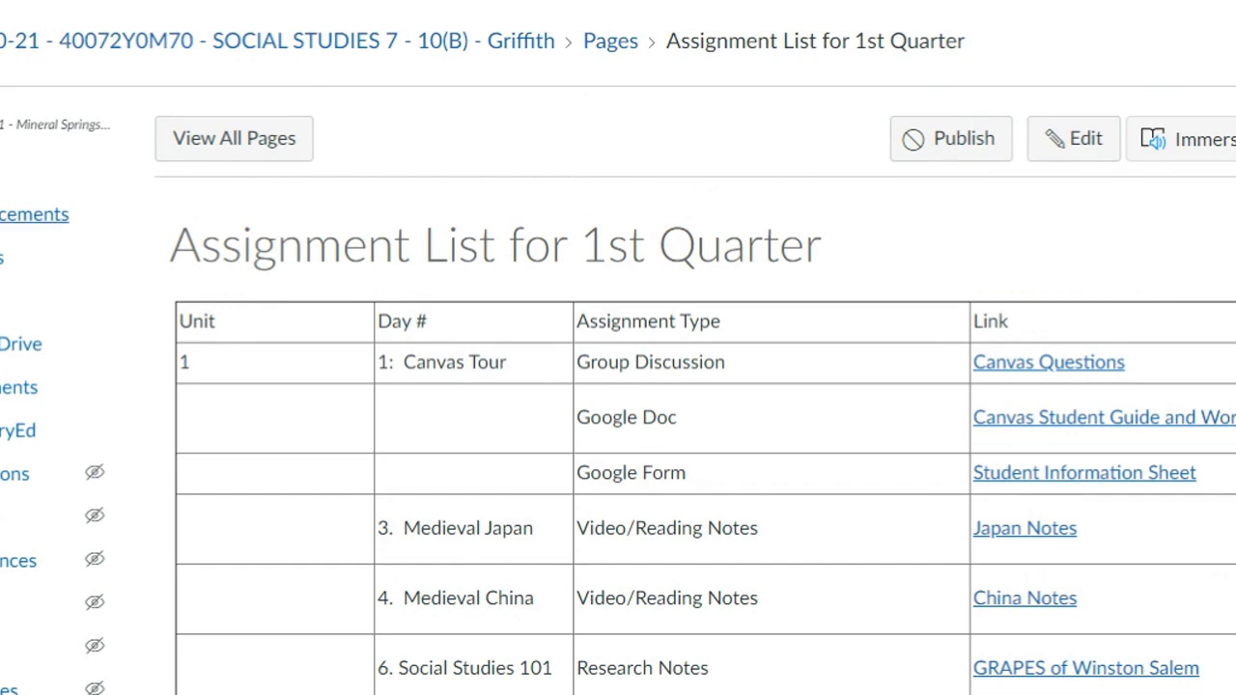
pyautogui.scroll(-3)
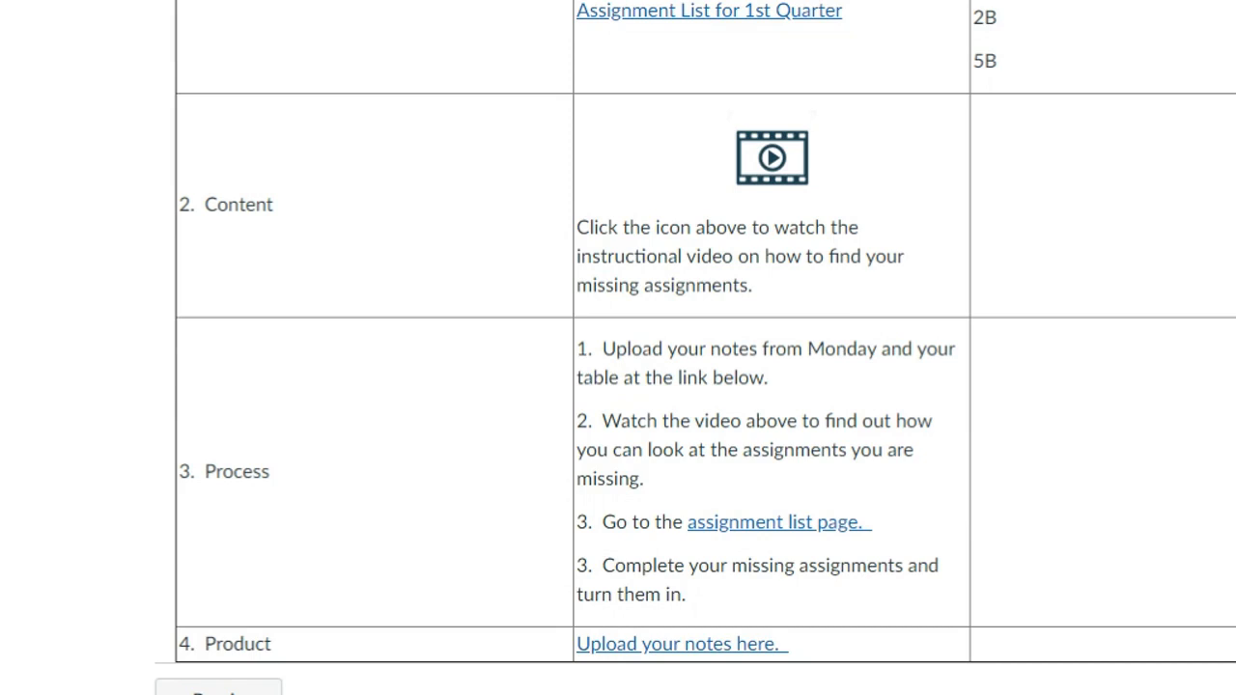